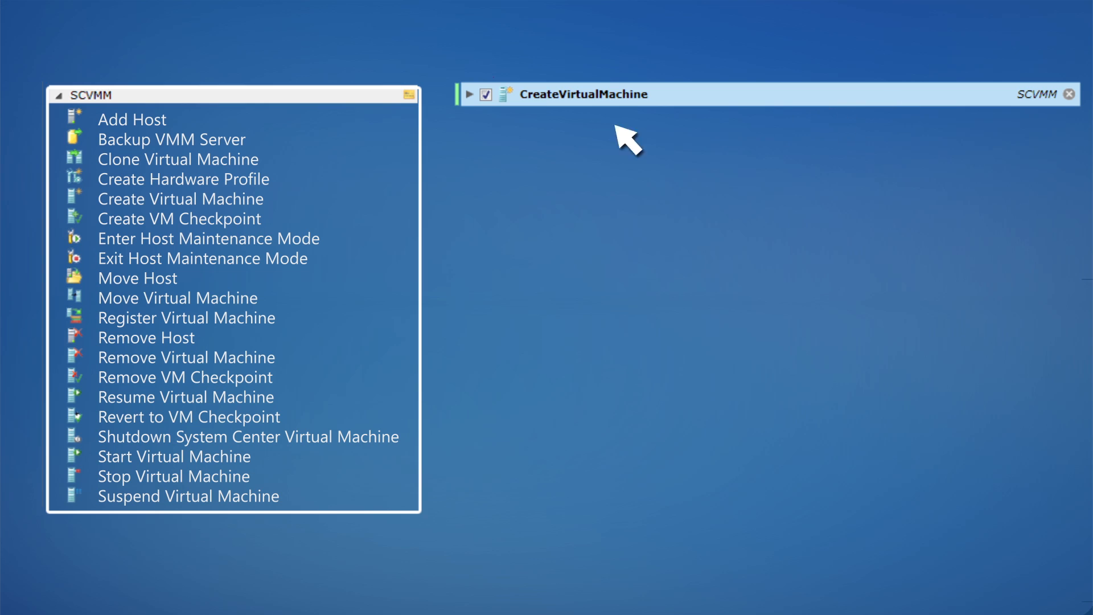
# - Review the SCVMM CreateVirtualMachine step and the healthy ActiveBatch objects monitored in Operations Manager
pyautogui.click(178, 159)
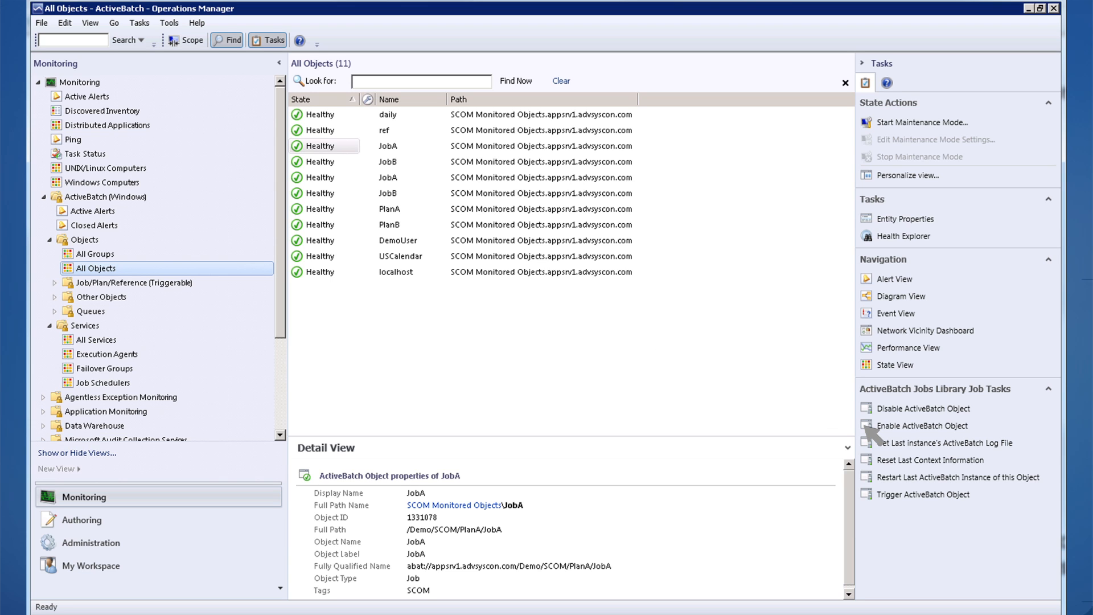
# - Run the Enable and Trigger ActiveBatch Object tasks on JobA from Operations Manager
pyautogui.click(922, 425)
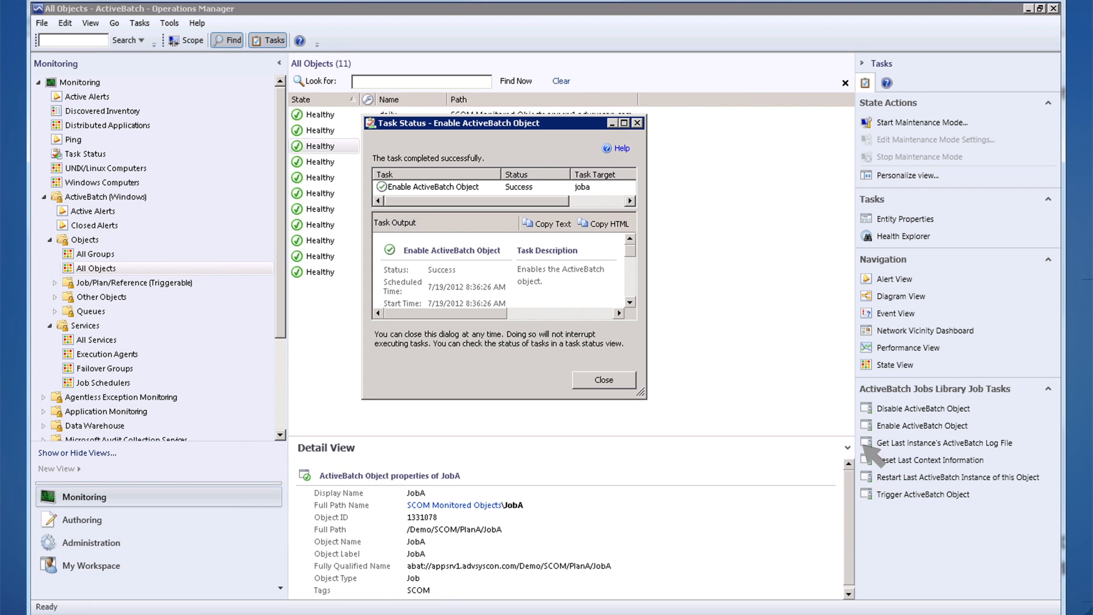
pyautogui.click(923, 493)
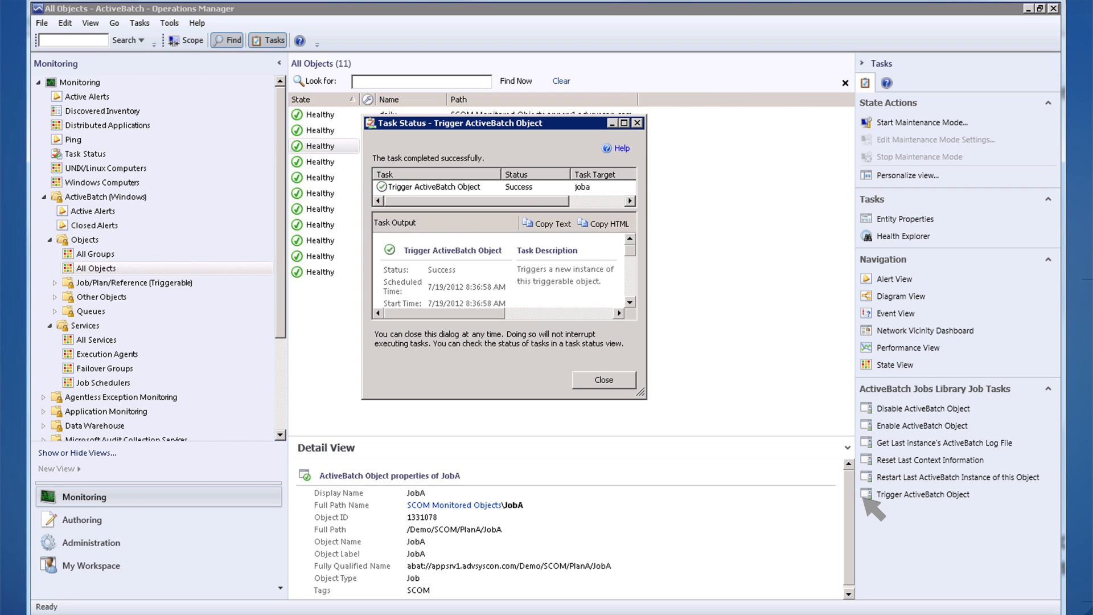
pyautogui.moveTo(206, 323)
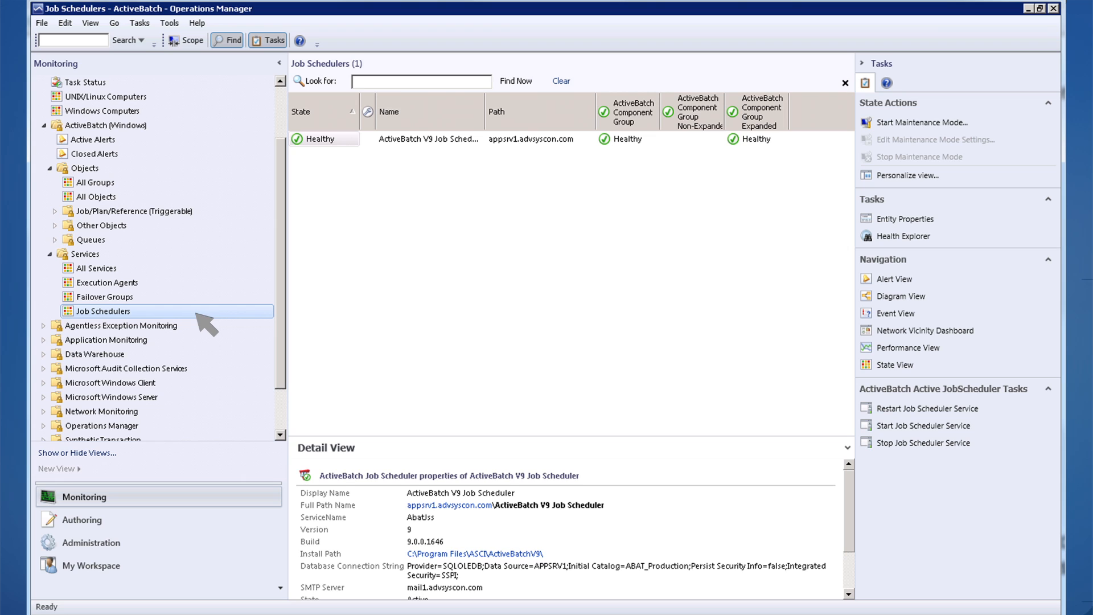
# - Check Execution Agents and Job Schedulers health, where the V9 Job Scheduler now reports Critical
pyautogui.click(107, 283)
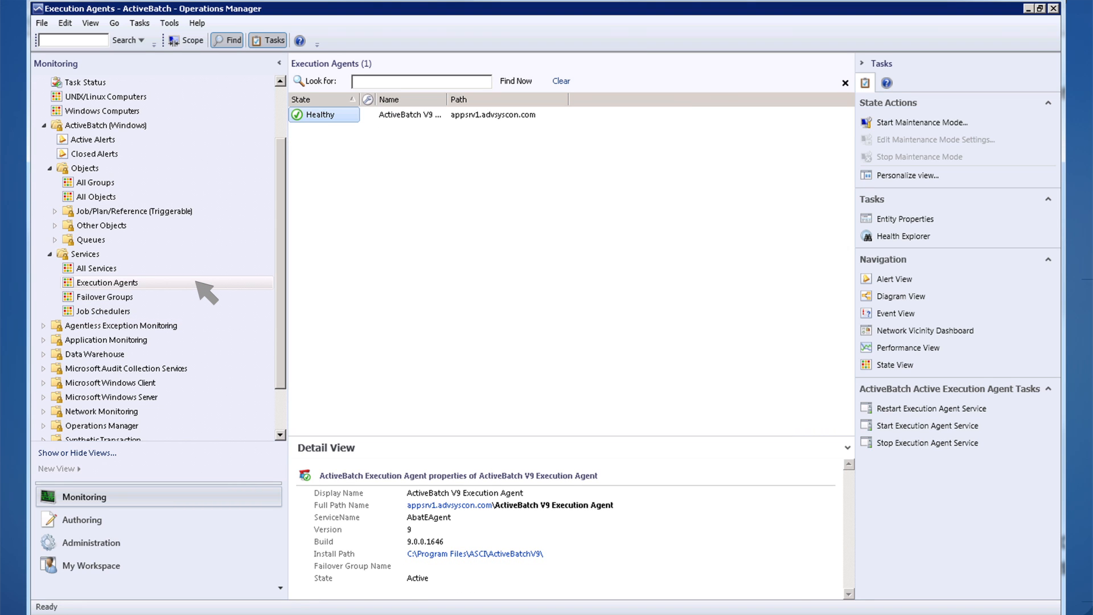
pyautogui.moveTo(207, 323)
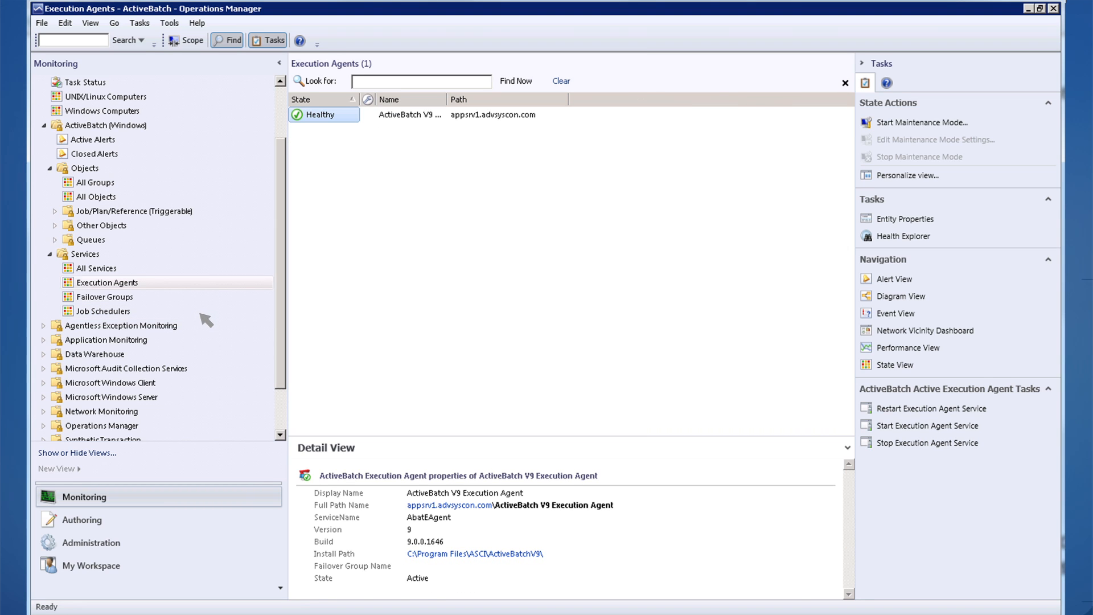
pyautogui.click(103, 311)
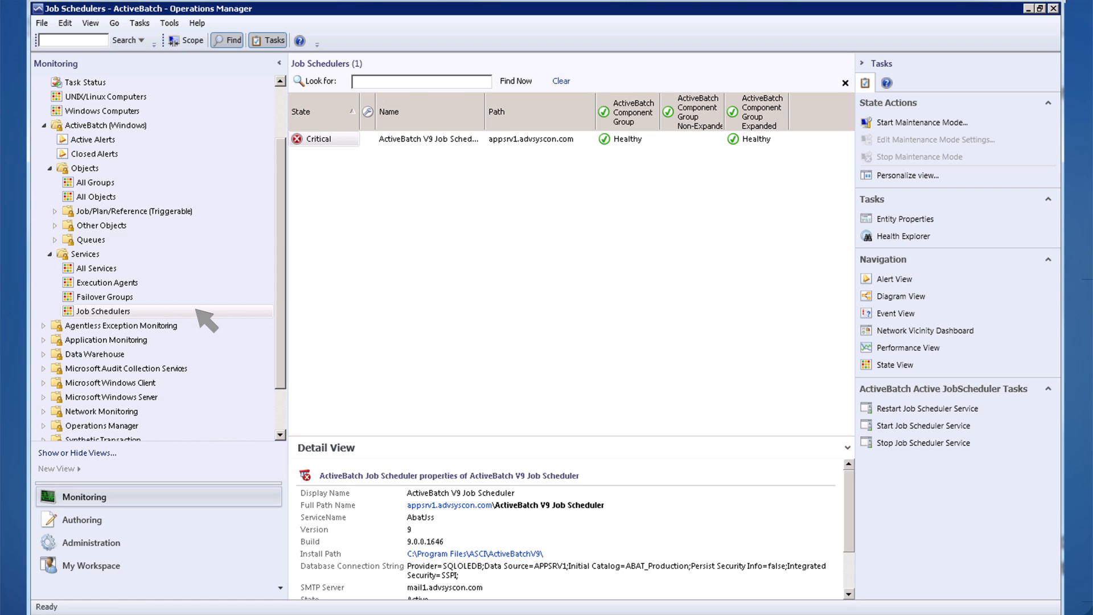
pyautogui.click(91, 139)
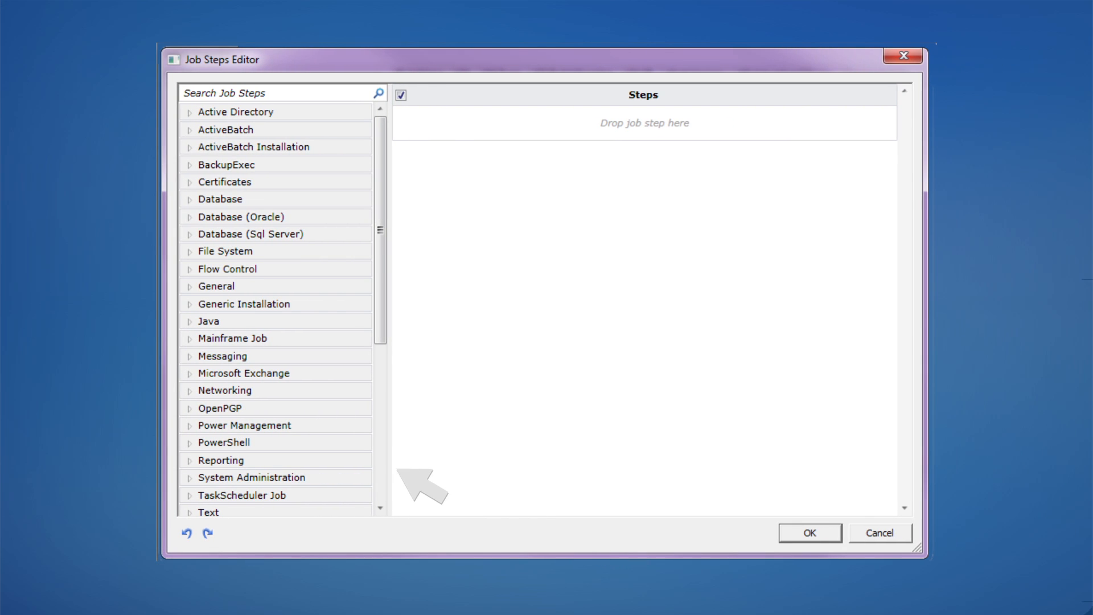
# - Add an SCSM CreateIncident step and expand its Connection Information with ScsmServer and ScsmDoman variables
pyautogui.scroll(-3)
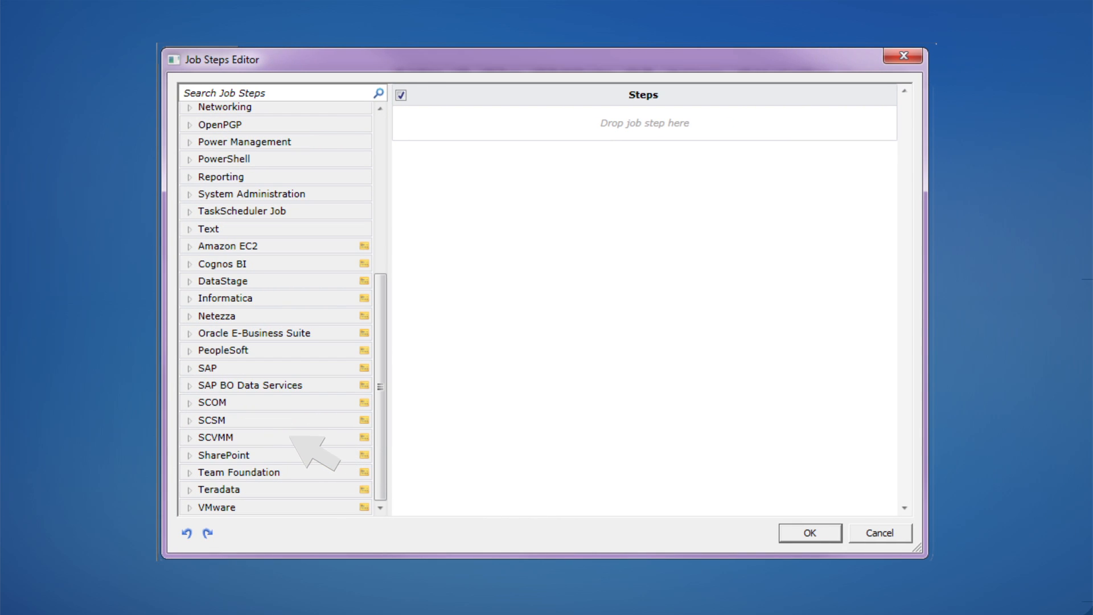
pyautogui.click(190, 420)
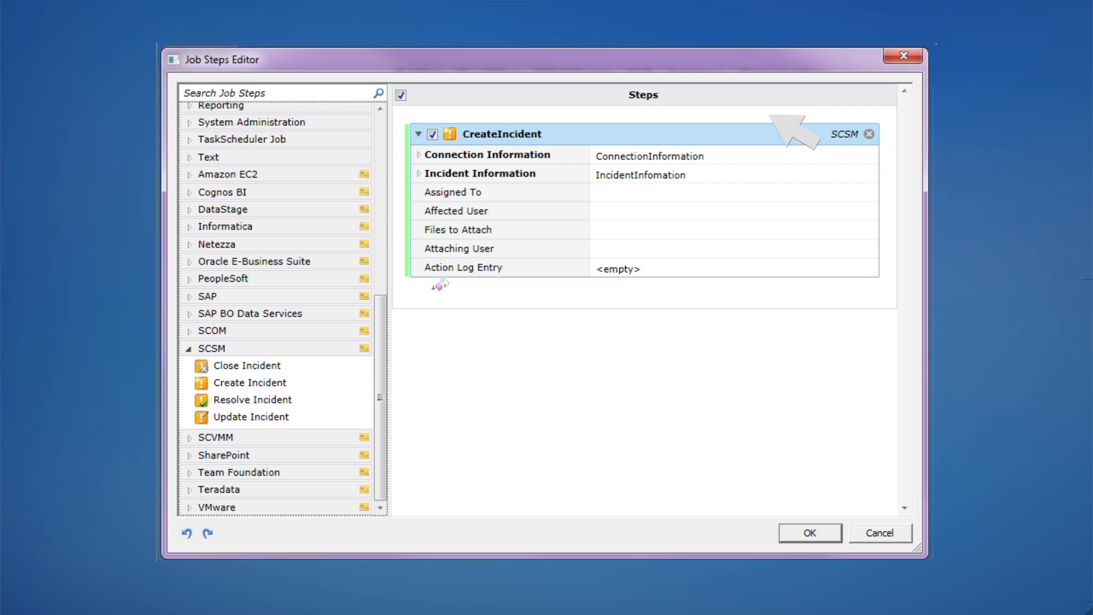
pyautogui.click(418, 155)
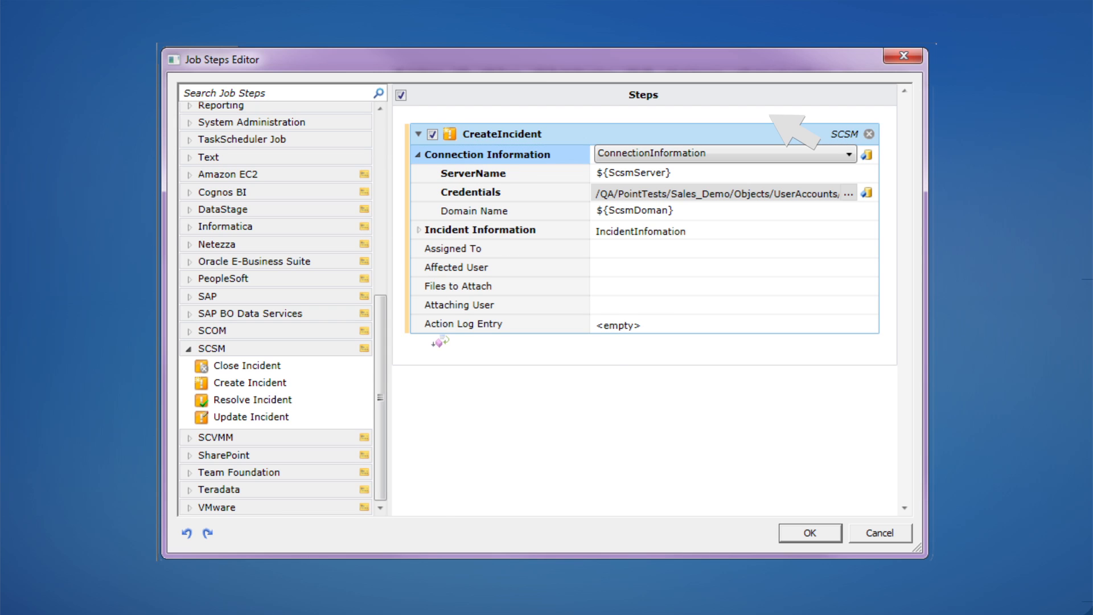
pyautogui.click(417, 229)
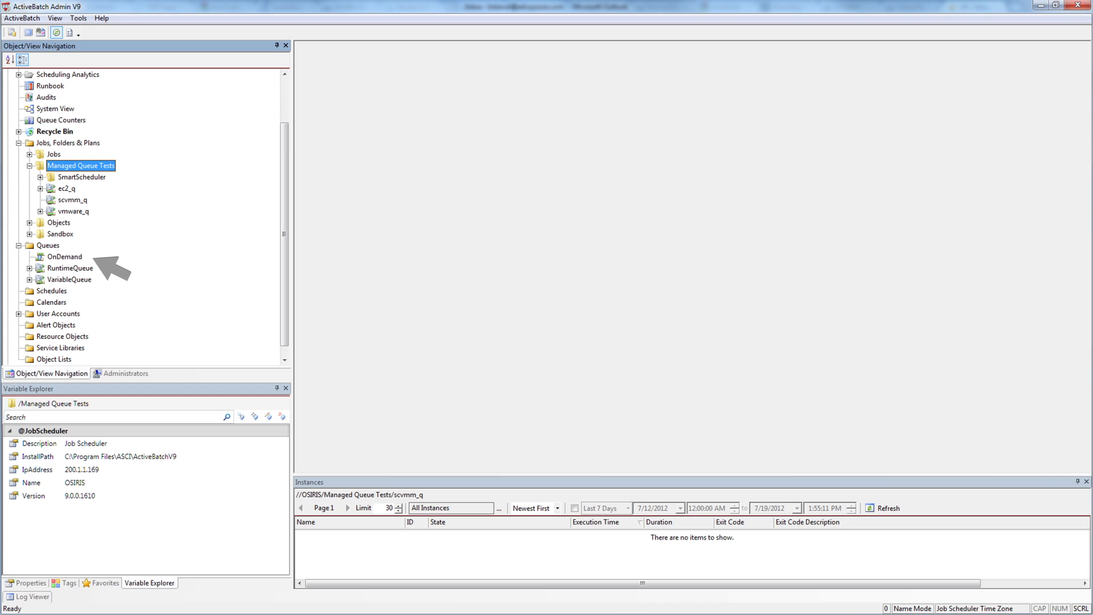
# - Show the Managed Queue settings in the scvmm_q queue's properties
pyautogui.click(73, 200)
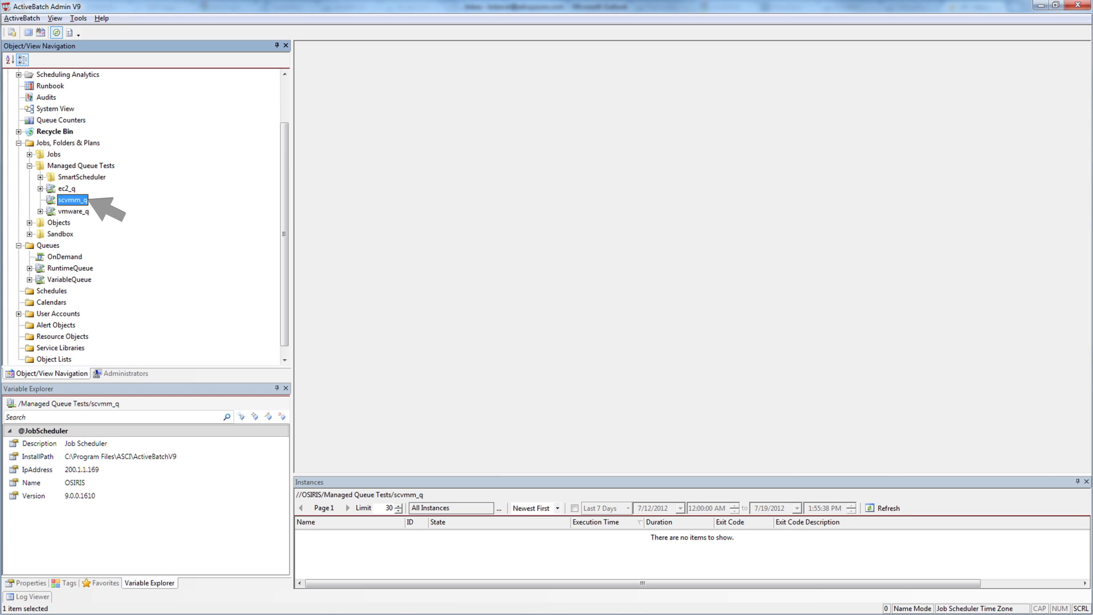
pyautogui.rightClick(72, 200)
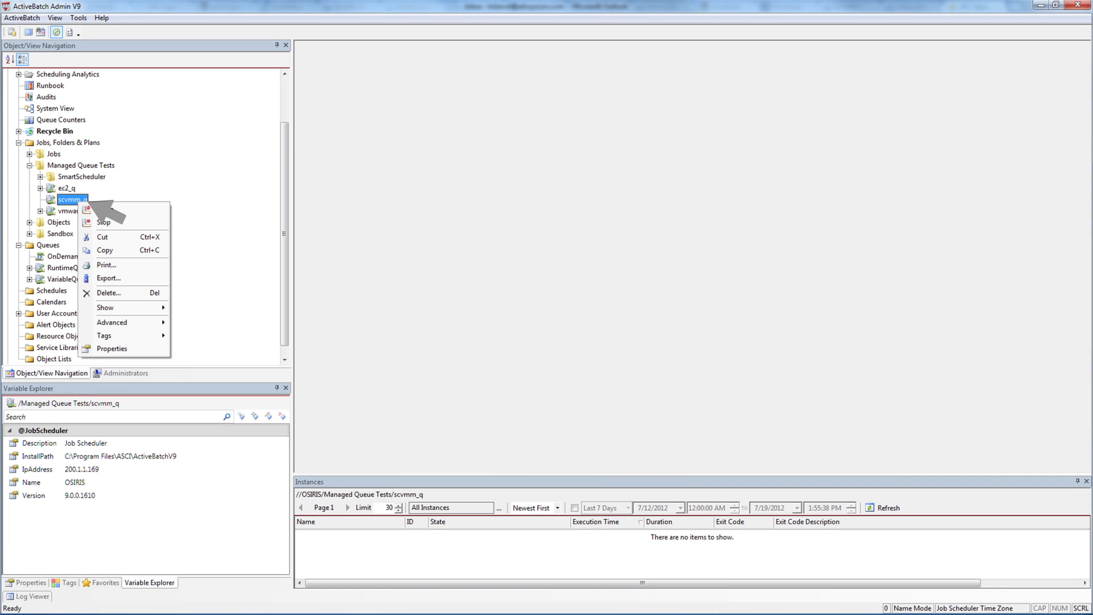
pyautogui.moveTo(111, 349)
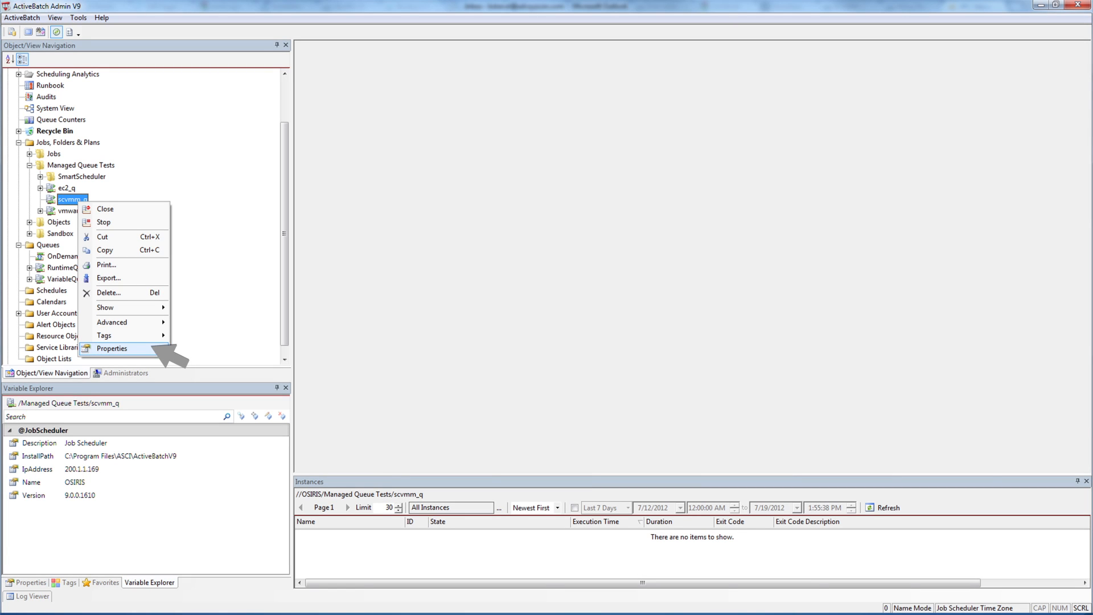
pyautogui.click(112, 348)
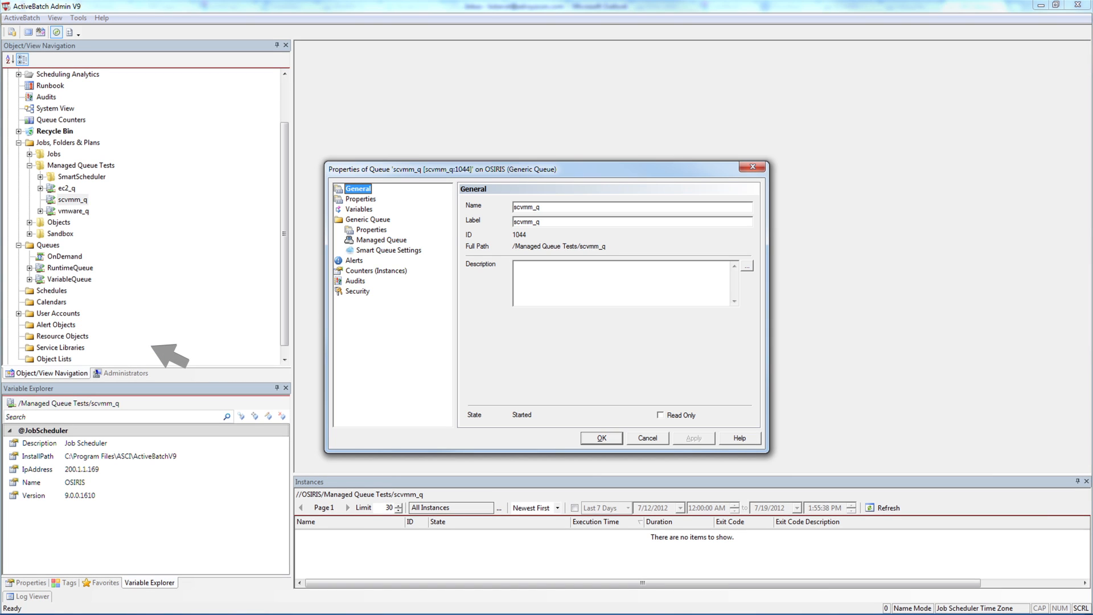
pyautogui.click(383, 239)
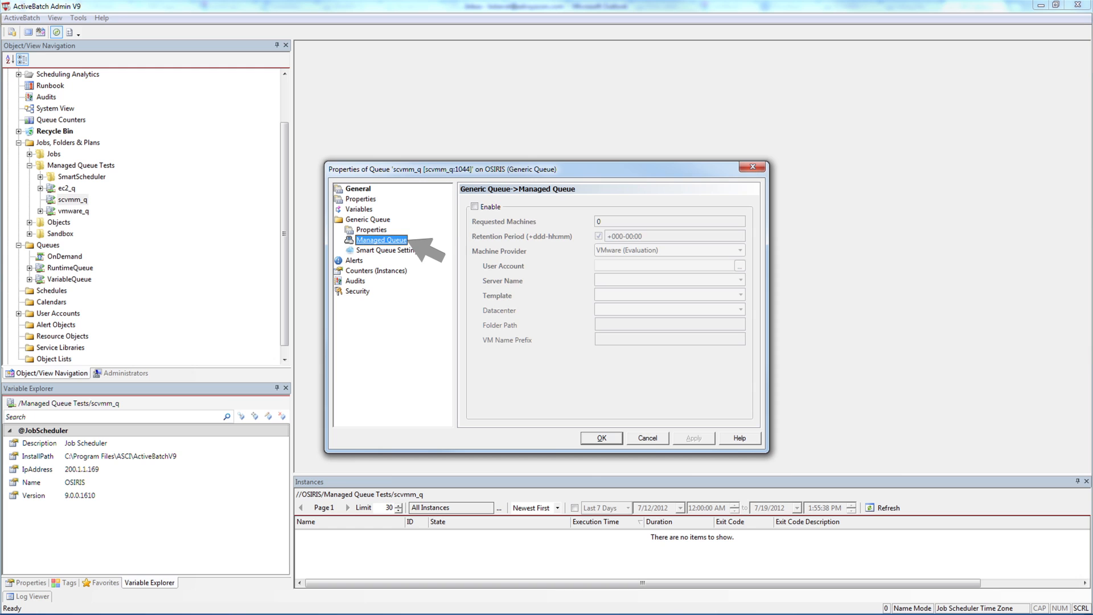
# - Enable the managed queue with Microsoft SC-VMM as machine provider, template TestVM_WithAbat on hyperv-01, and save
pyautogui.click(475, 206)
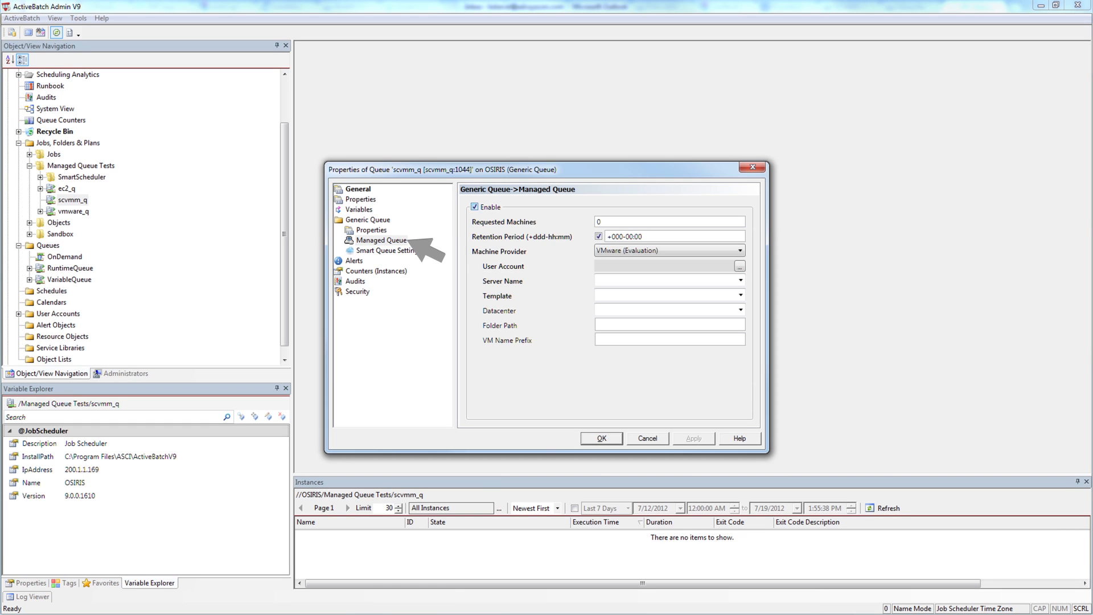
pyautogui.click(740, 250)
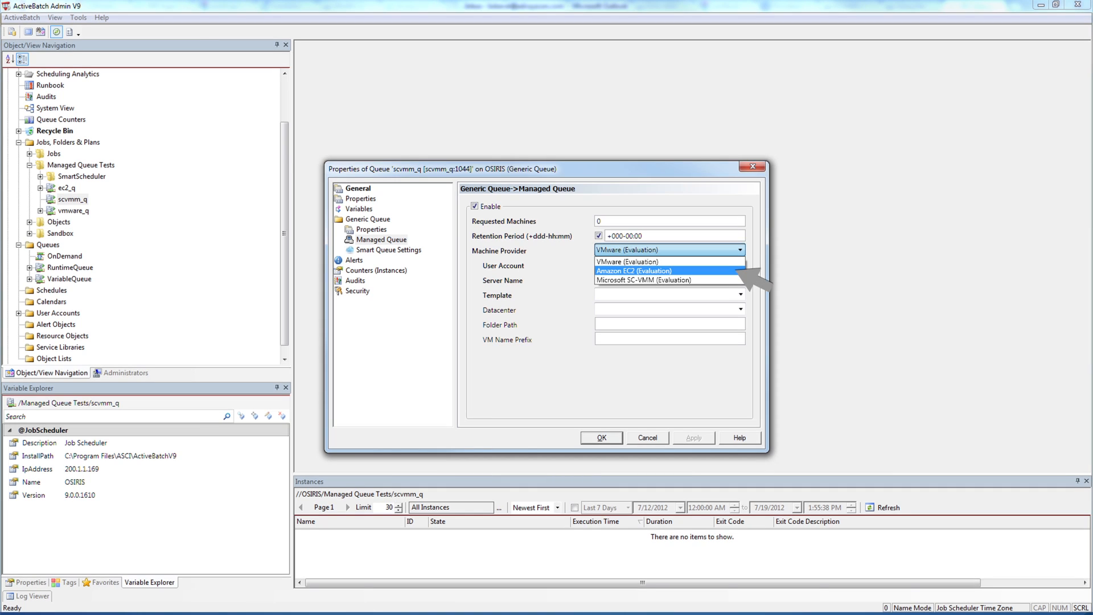
pyautogui.moveTo(634, 280)
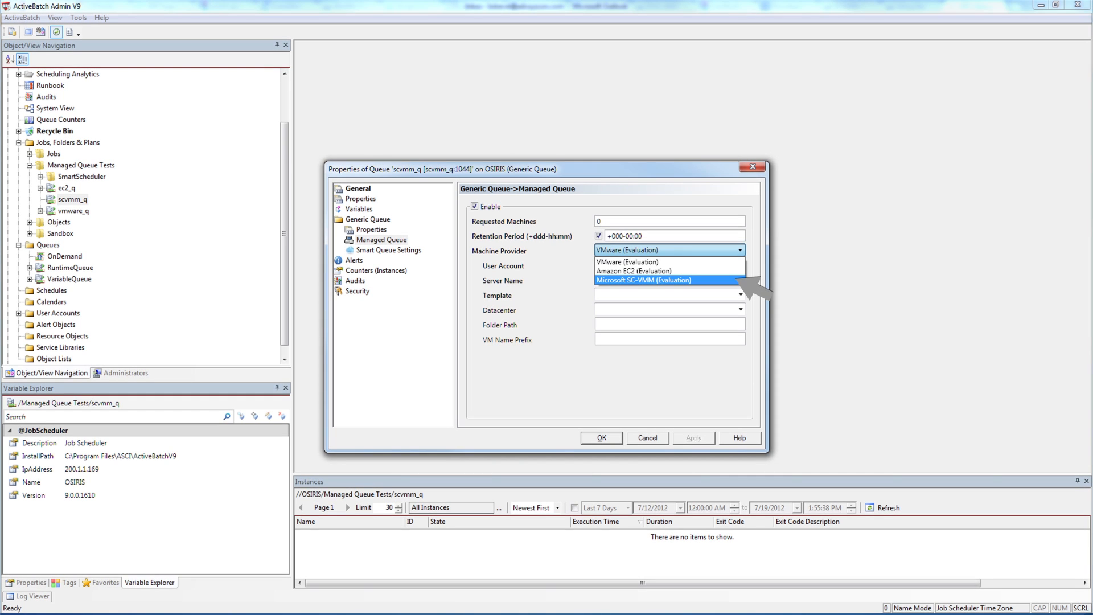
pyautogui.click(642, 280)
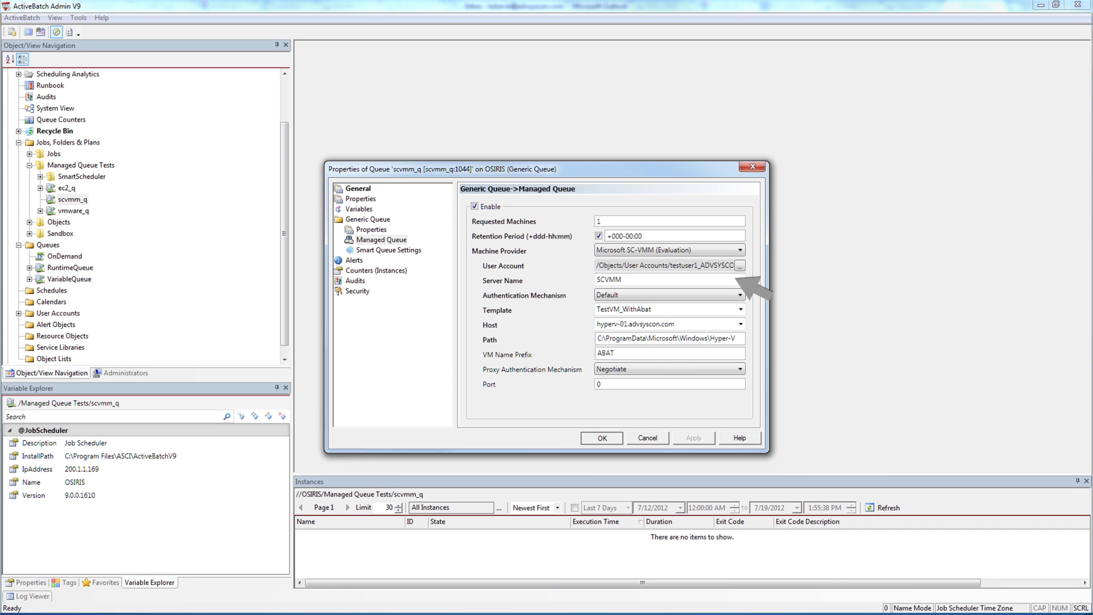
pyautogui.click(597, 437)
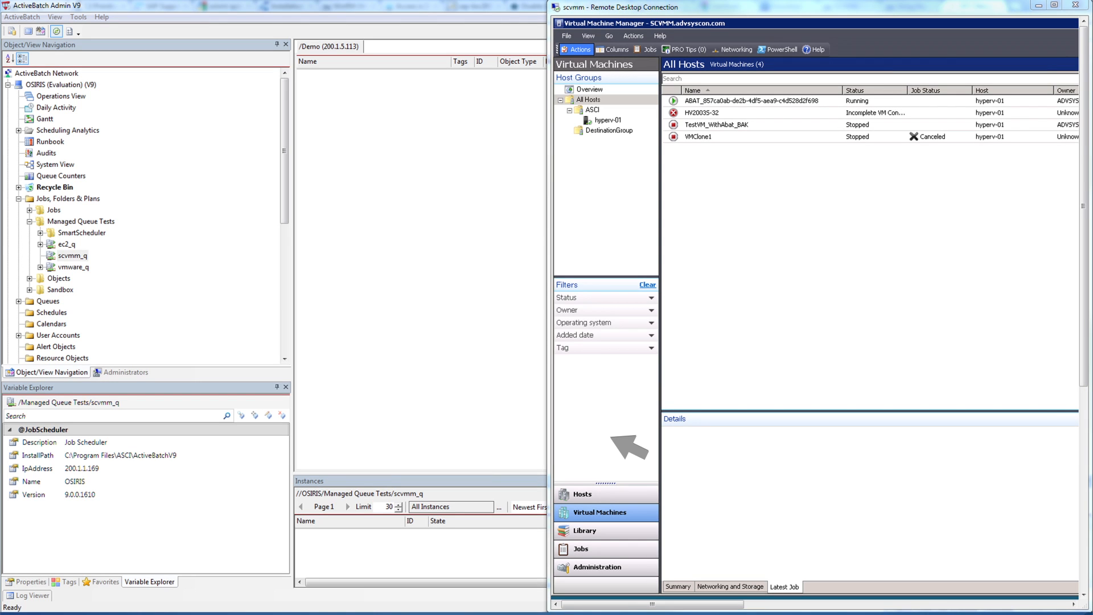
# - Expand scvmm_q to reveal the provisioned ABAT_857ca0ab machine
pyautogui.click(72, 255)
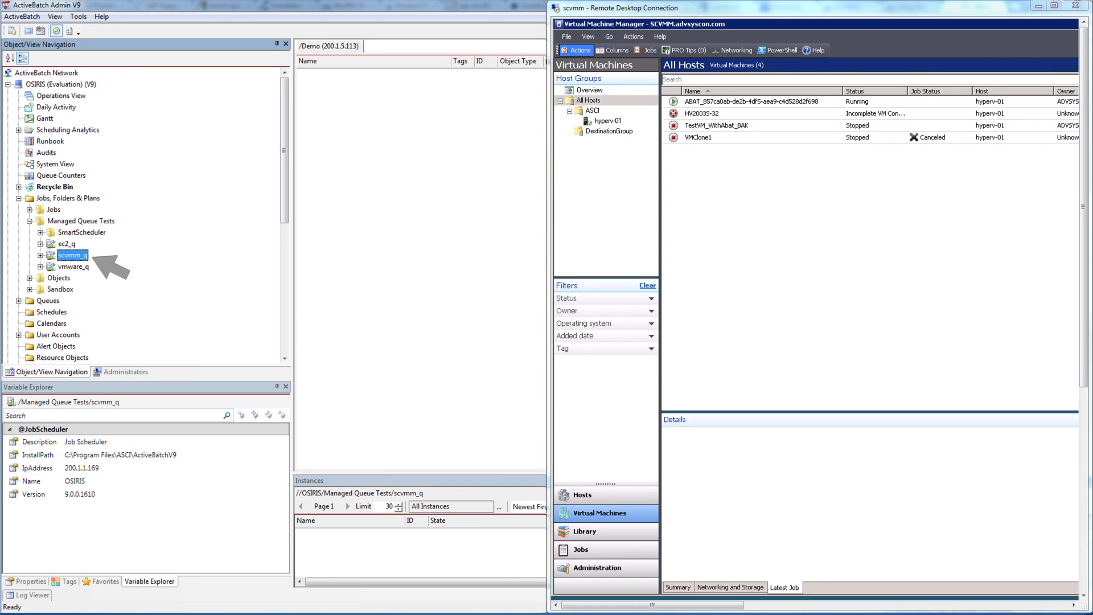
pyautogui.click(41, 255)
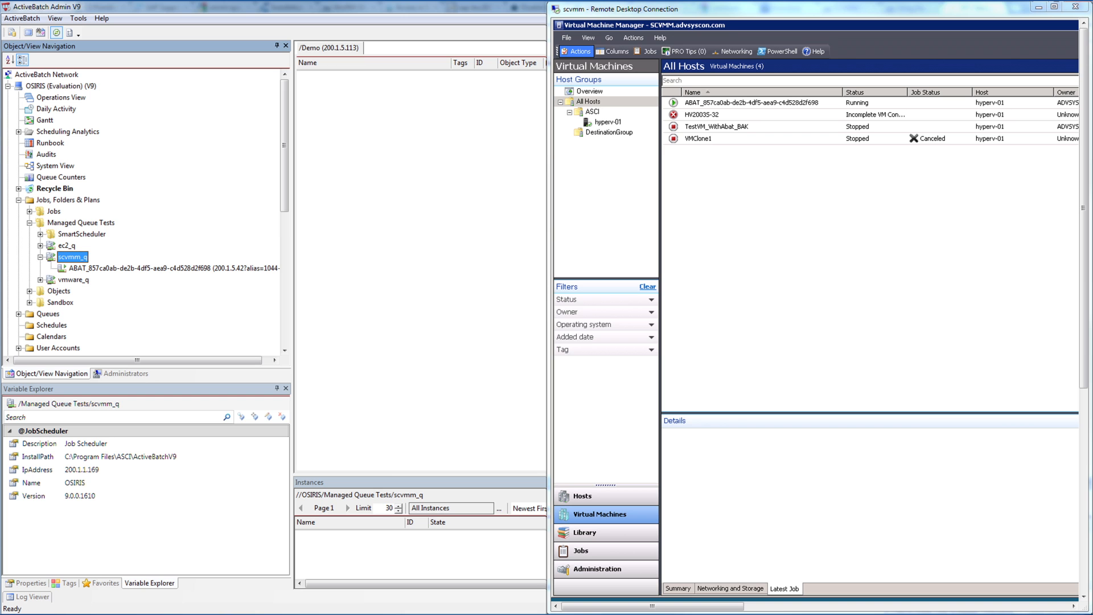